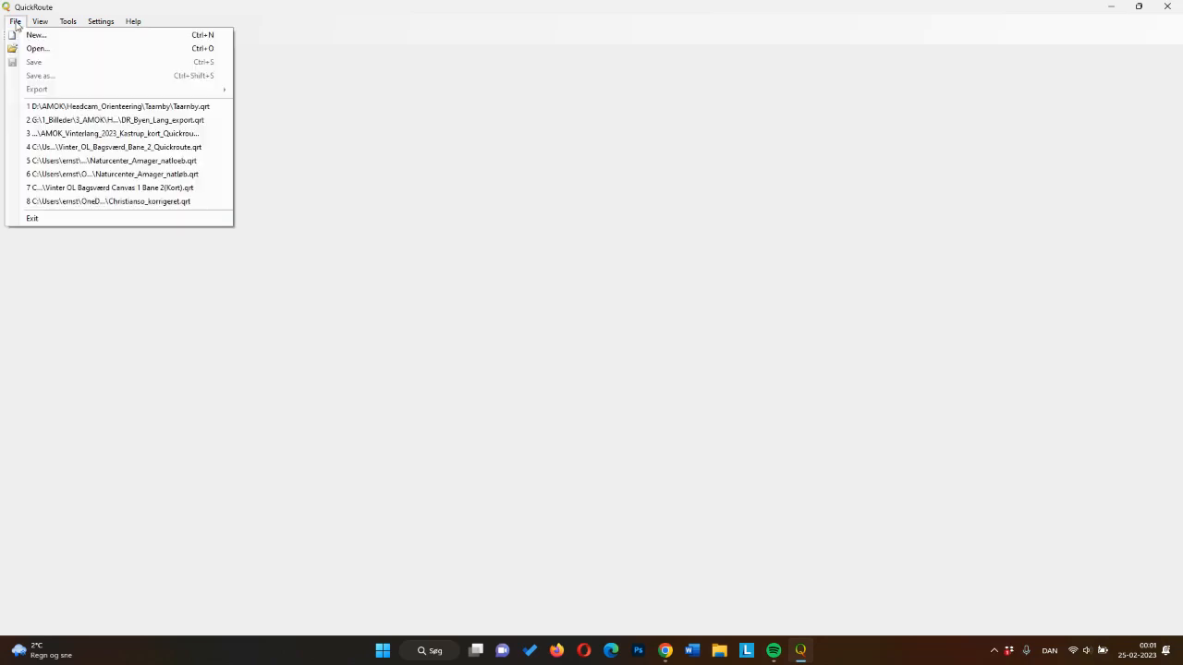
pyautogui.moveTo(36, 35)
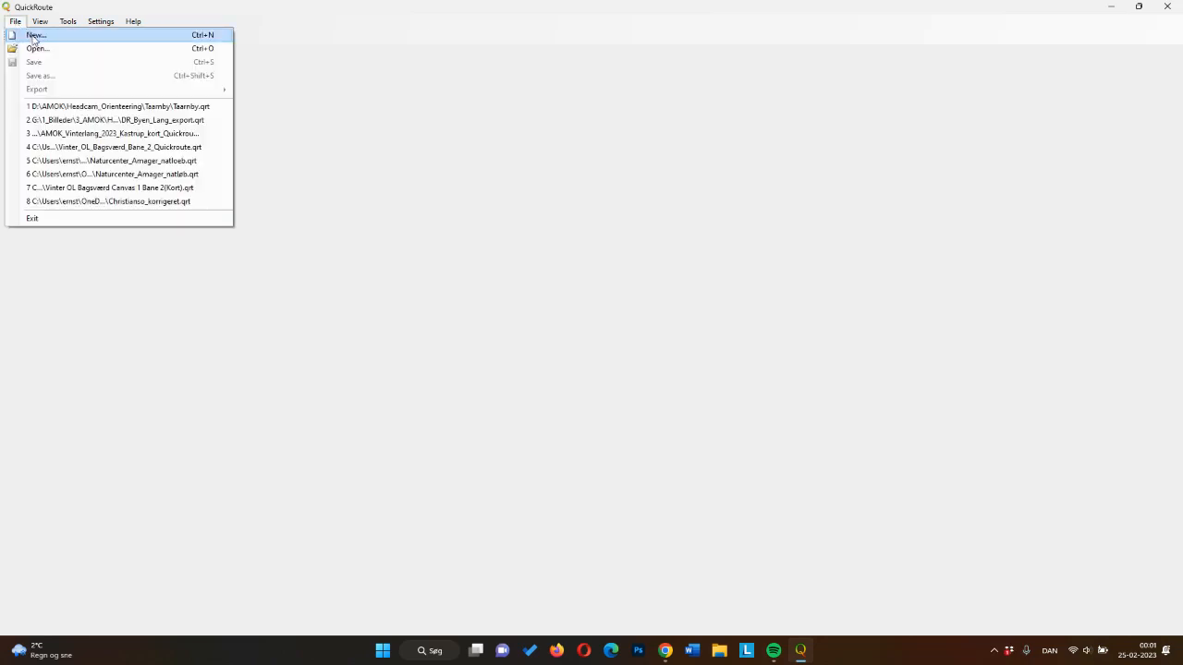
# - Start a new QuickRoute document via File > New
pyautogui.click(37, 34)
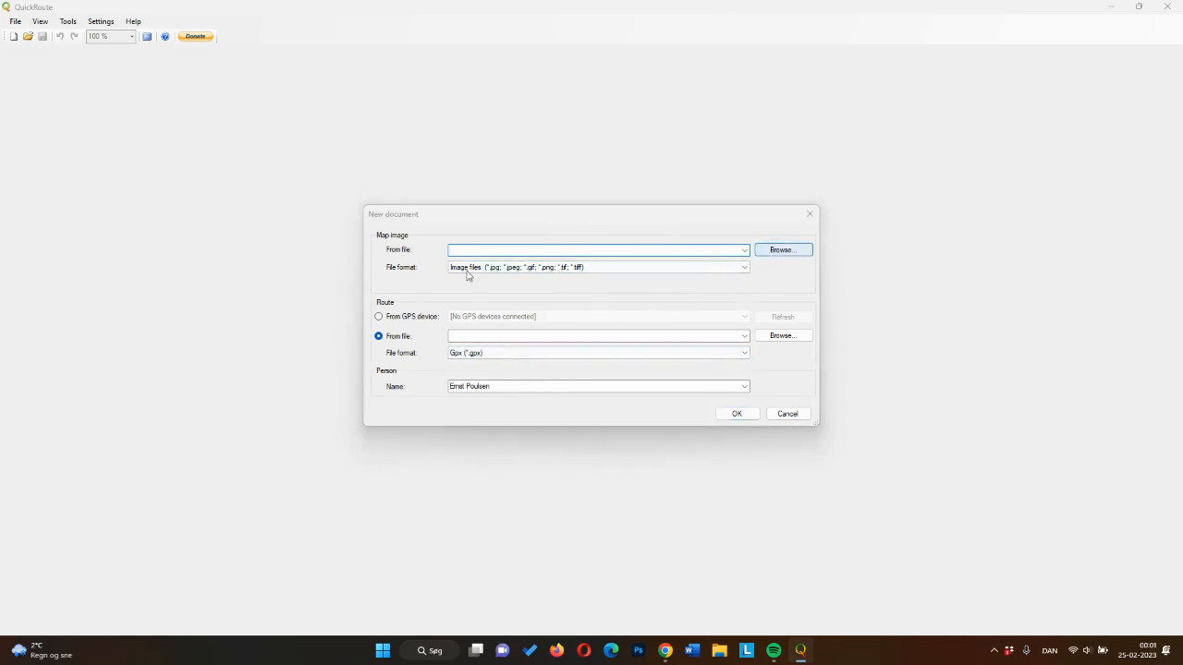
# - Load Bagsvaerd_Vinter_Course_2.jpg as the map image
pyautogui.click(782, 249)
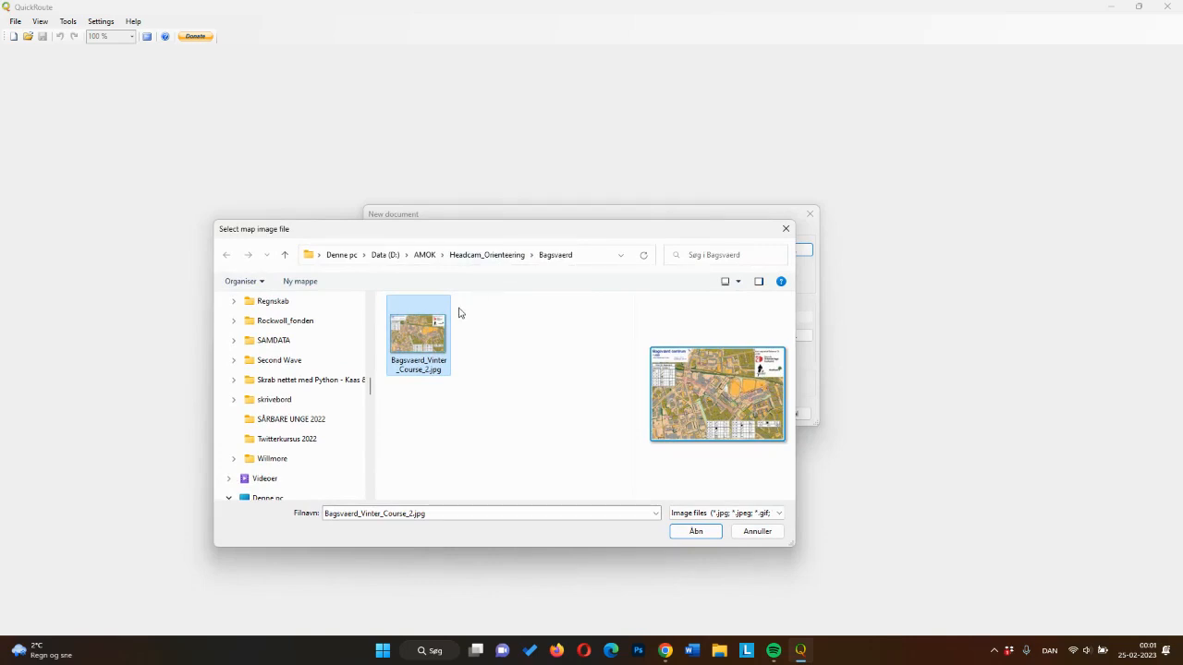
pyautogui.moveTo(465, 346)
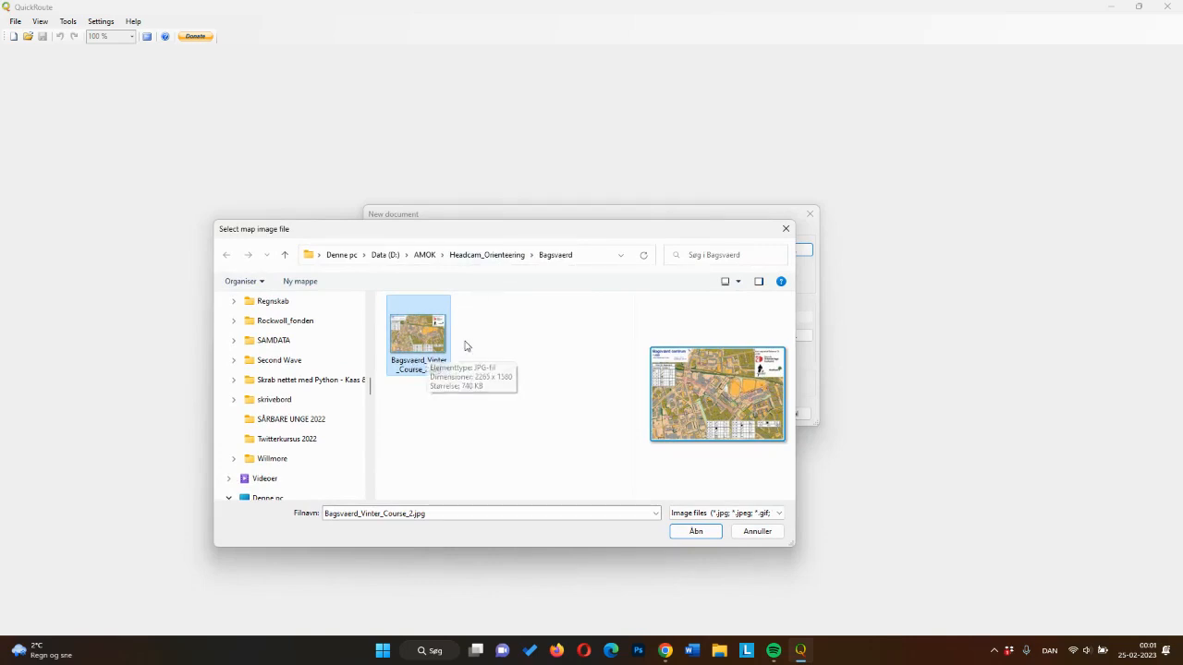
pyautogui.moveTo(749, 484)
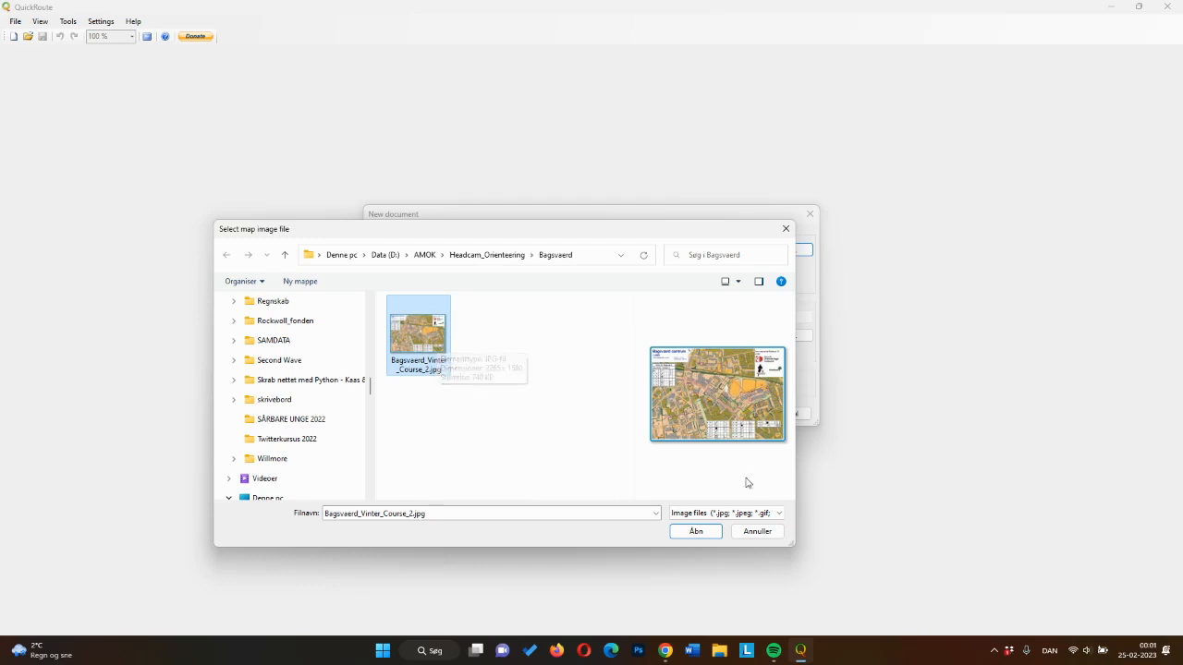
pyautogui.click(695, 532)
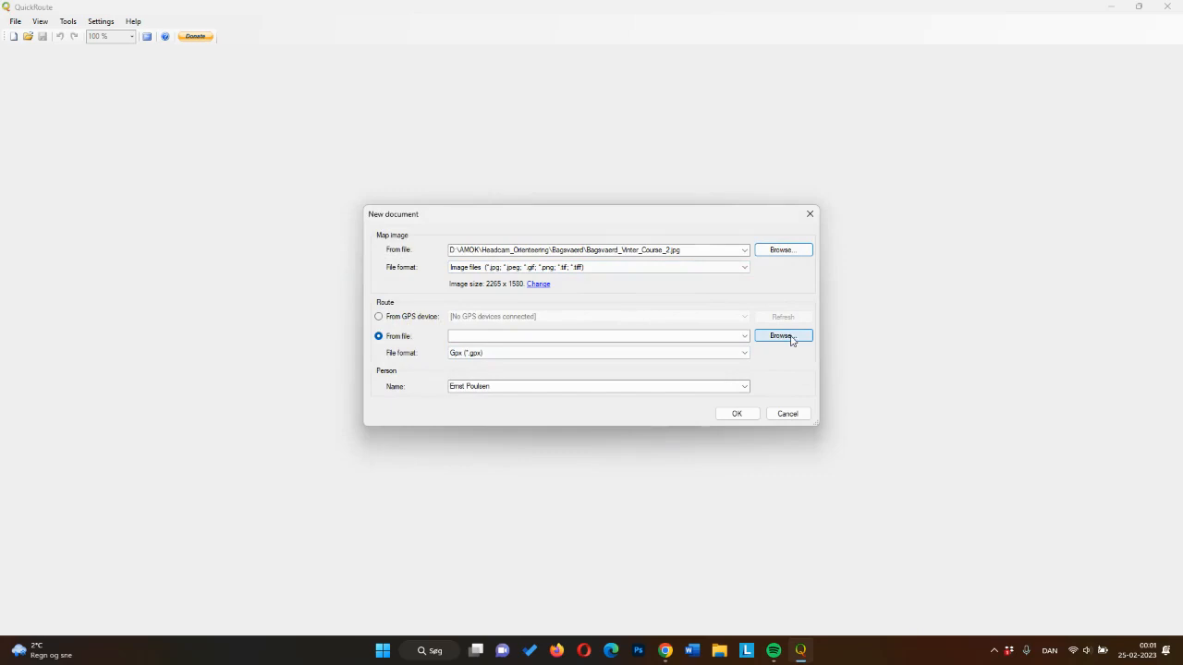
# - Load the matching Garmin FIT file as the route
pyautogui.click(781, 336)
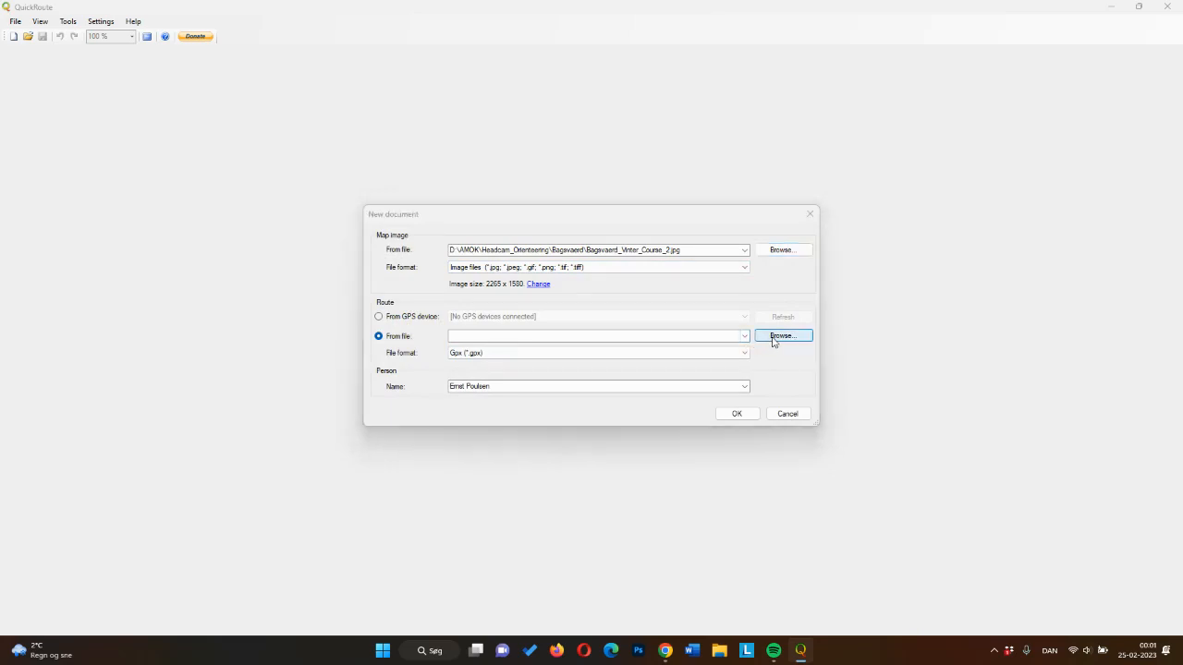
pyautogui.click(777, 513)
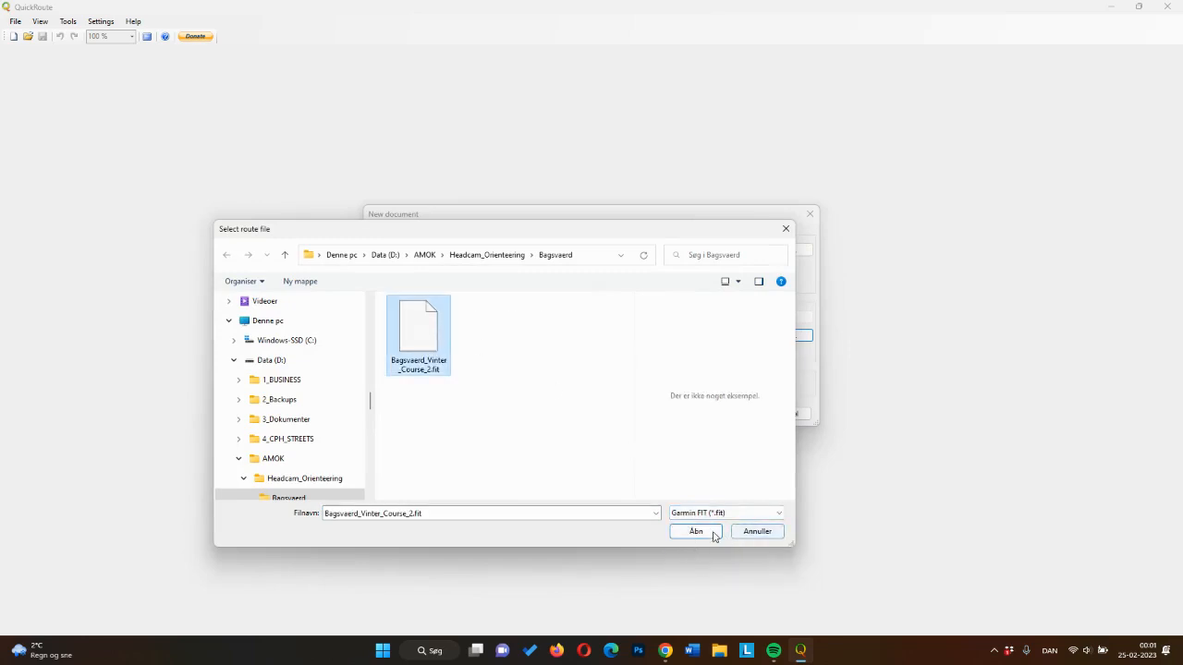
pyautogui.click(696, 531)
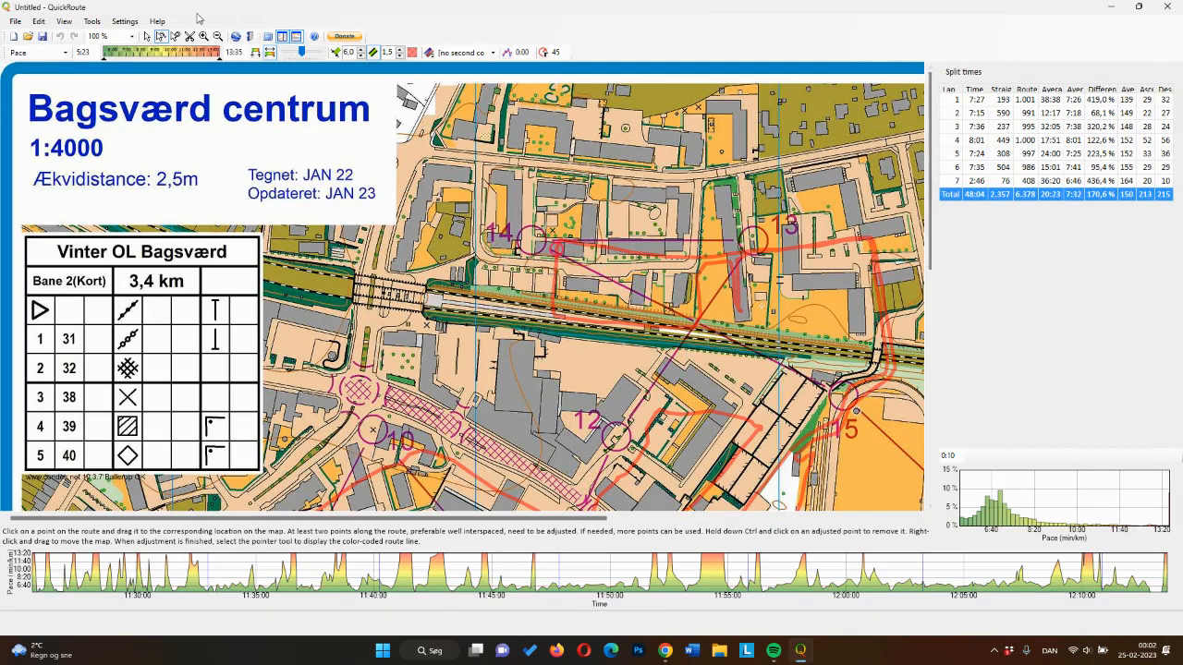
pyautogui.moveTo(160, 35)
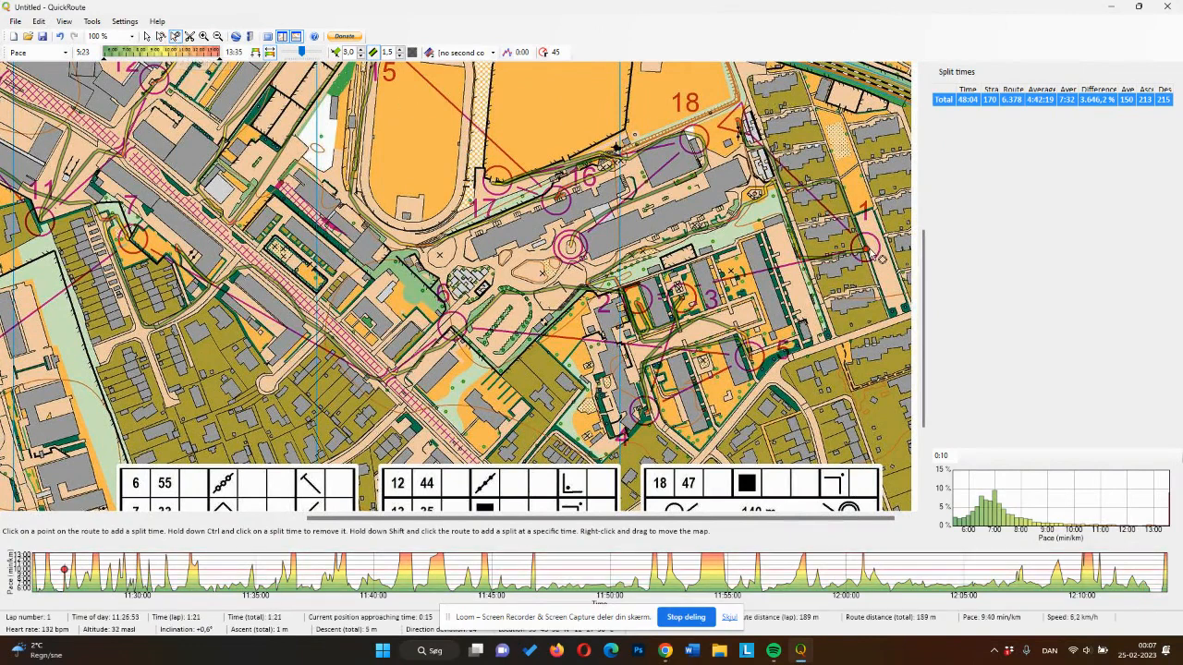
# - Add split times at the controls, giving 19 laps under the 48:04 total
pyautogui.click(640, 305)
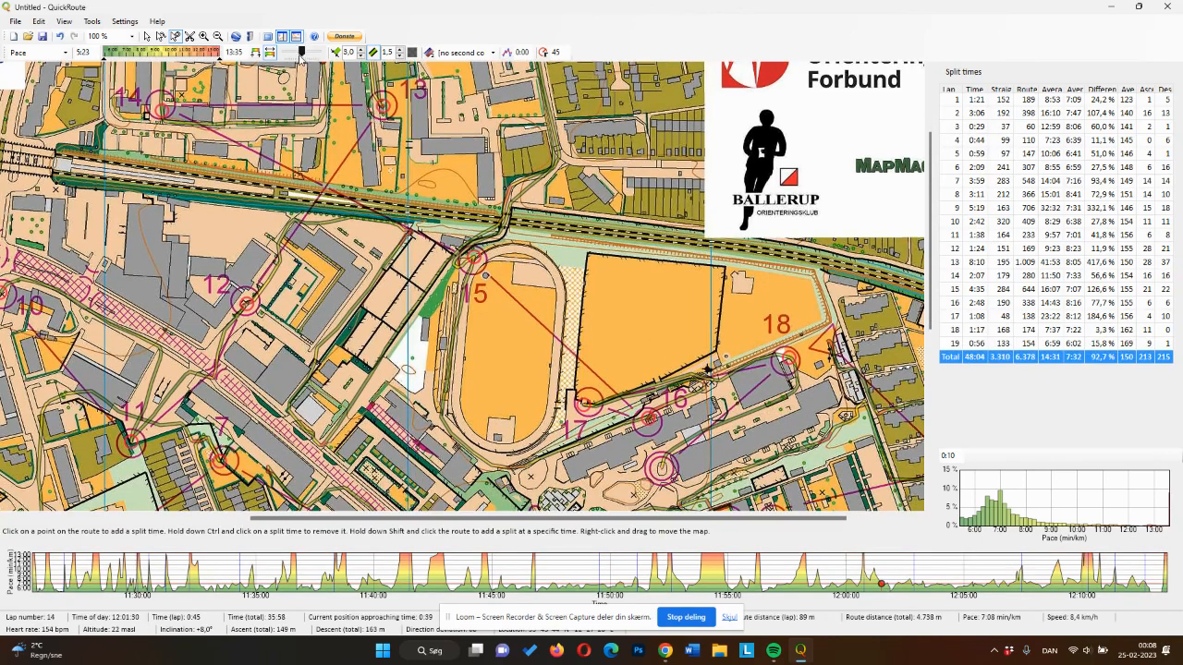
pyautogui.moveTo(301, 53)
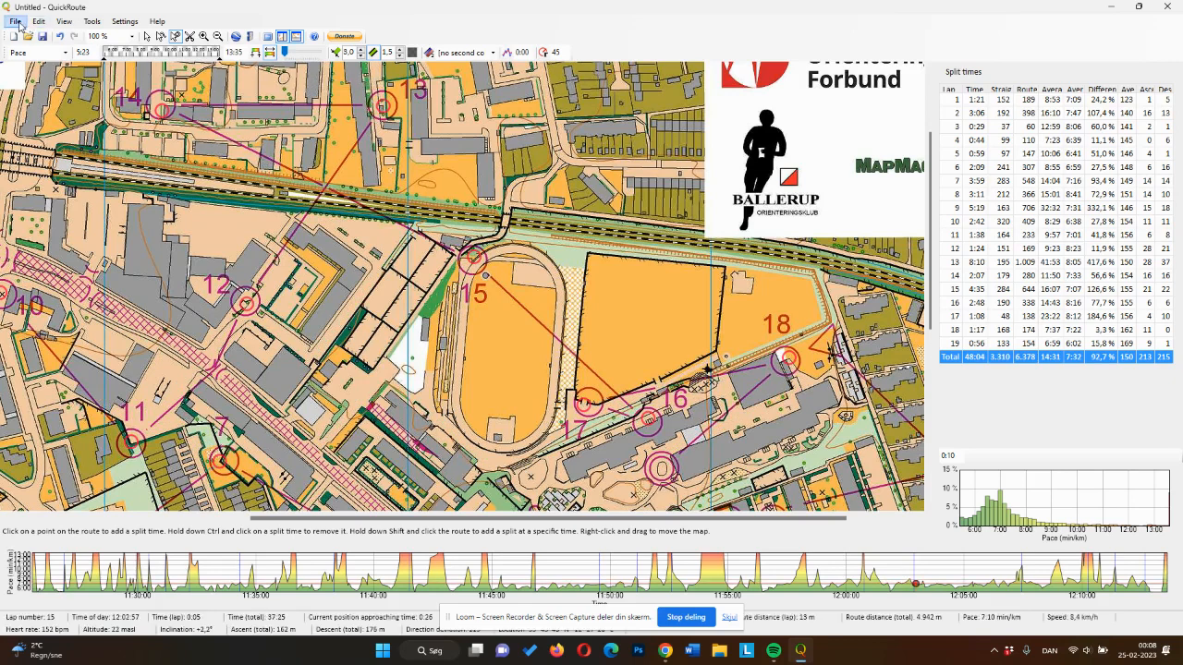
# - Export the map with the corrected route as an image at default size and quality
pyautogui.click(15, 21)
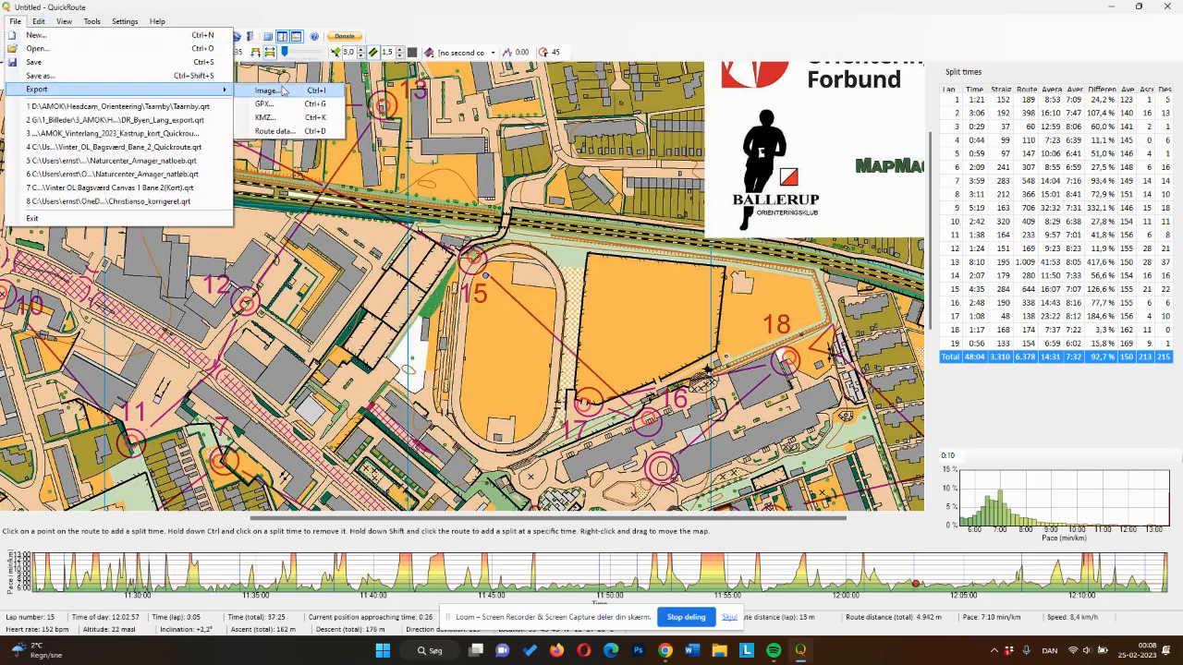
pyautogui.click(267, 90)
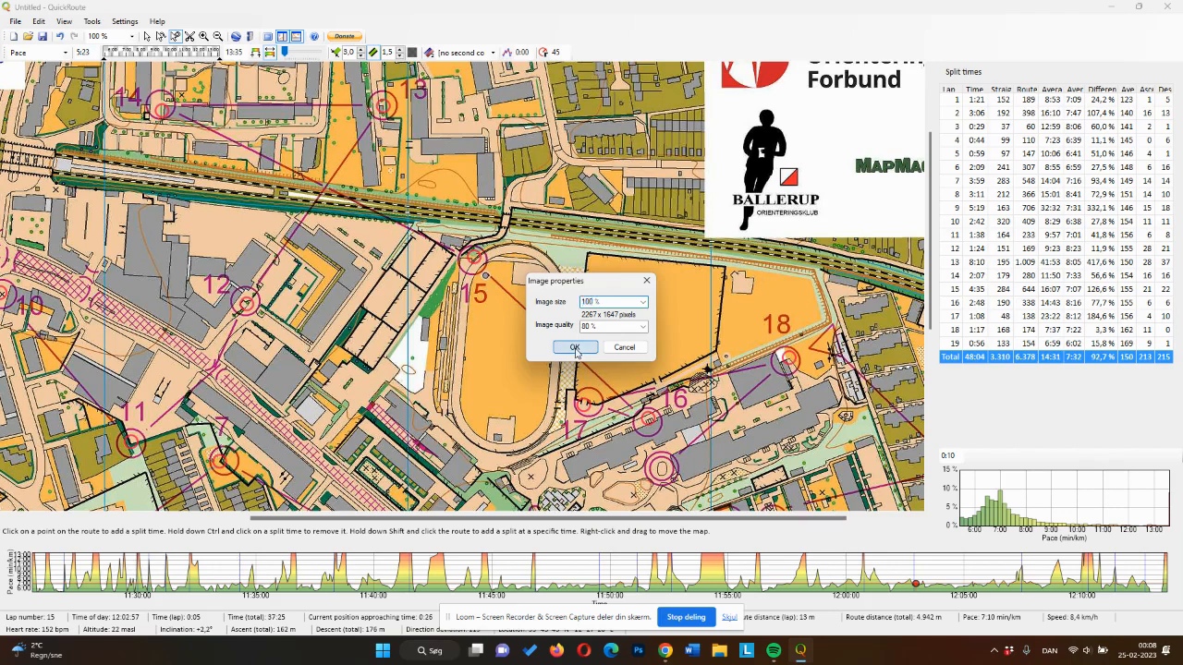
pyautogui.click(15, 20)
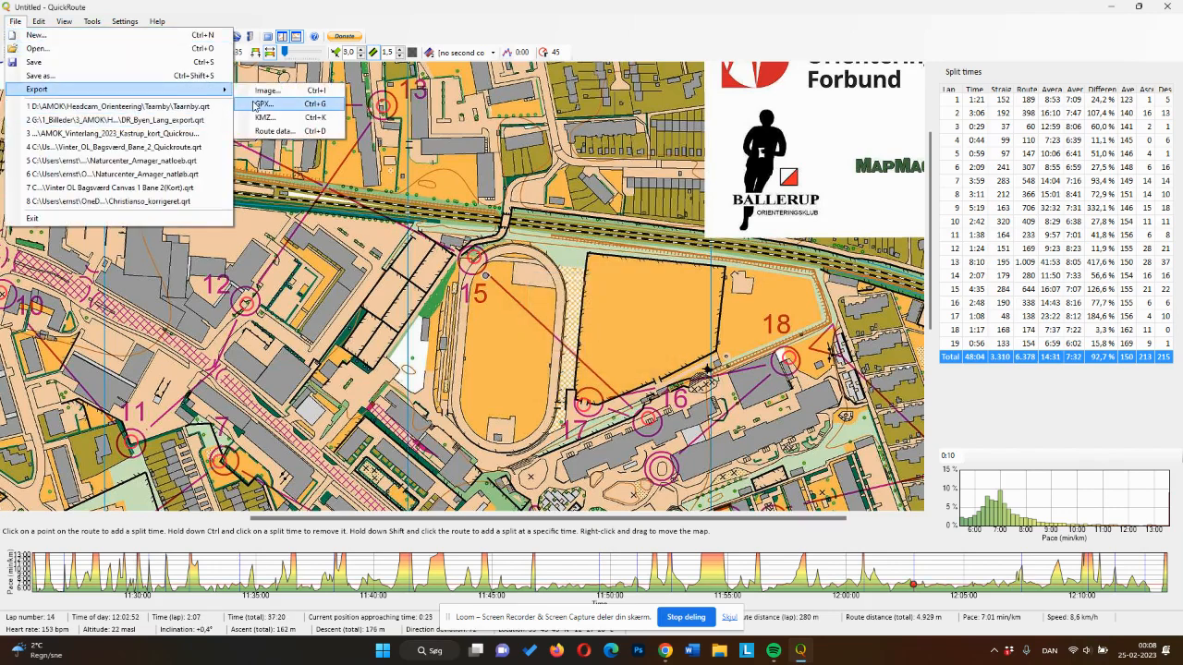
# - Export the route as a GPX file and save it
pyautogui.click(265, 103)
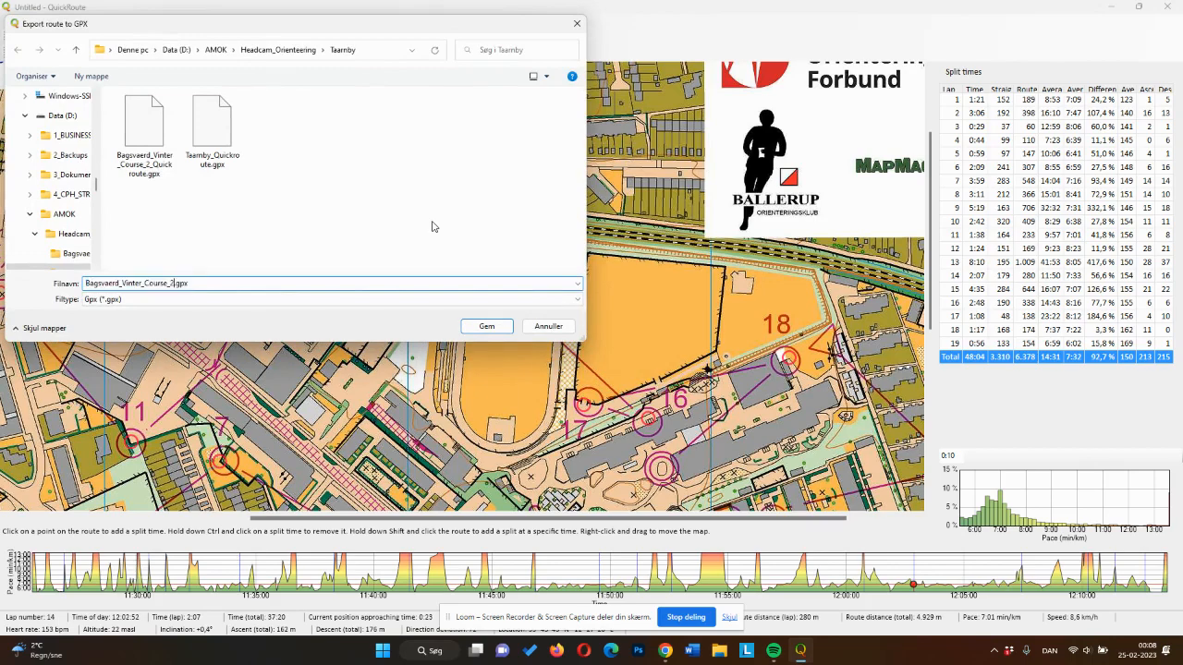
pyautogui.click(486, 327)
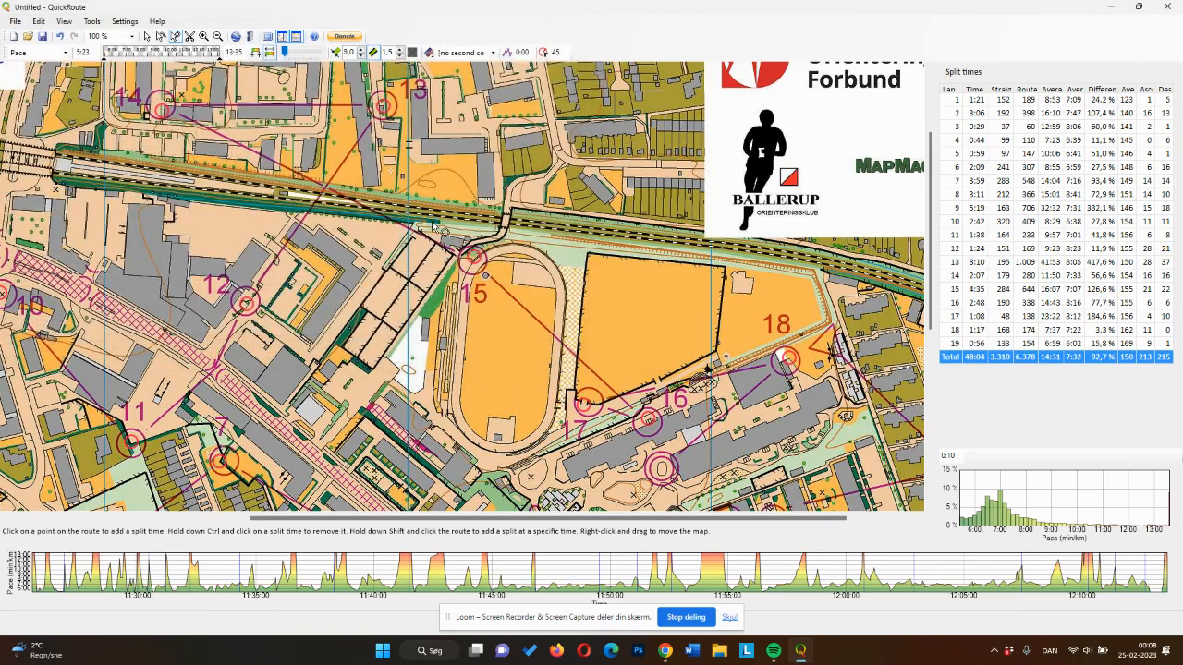
pyautogui.click(15, 20)
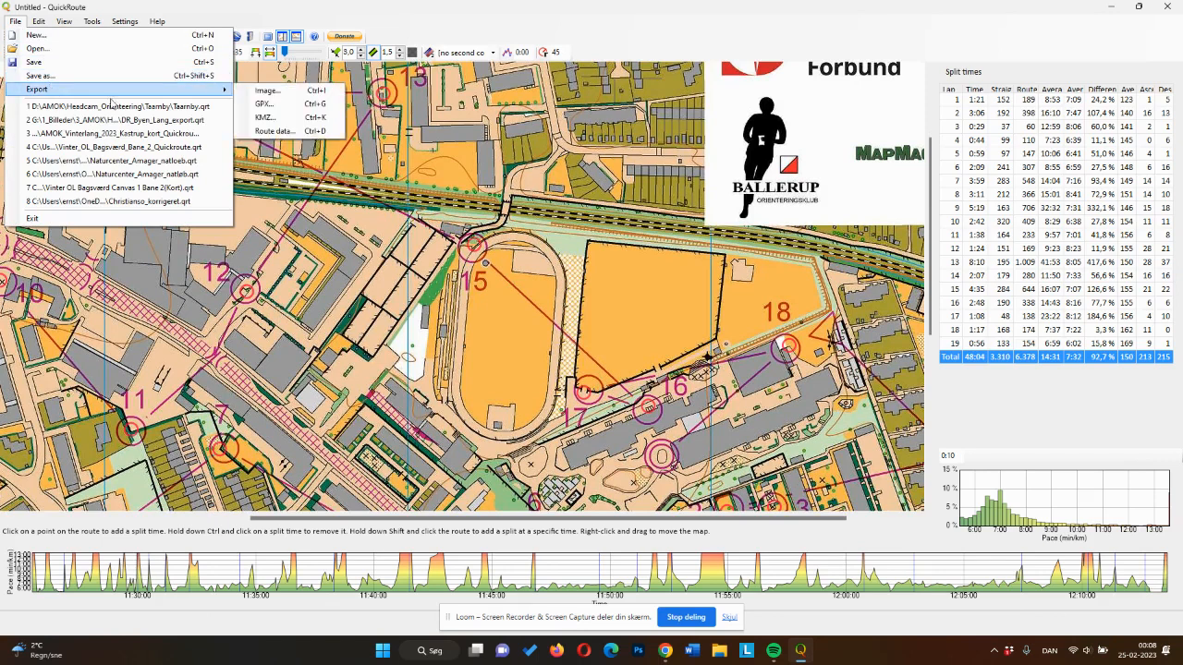
pyautogui.moveTo(273, 130)
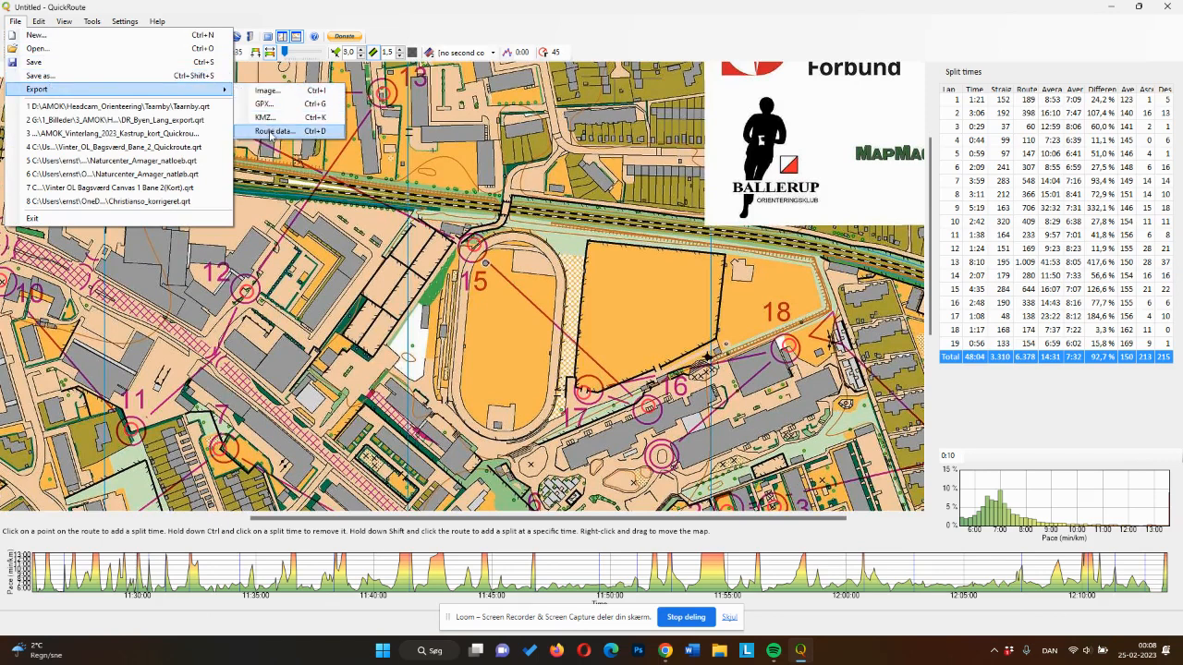
# - Export route data with time of day, position, pace, heart rate and altitude fields
pyautogui.click(273, 130)
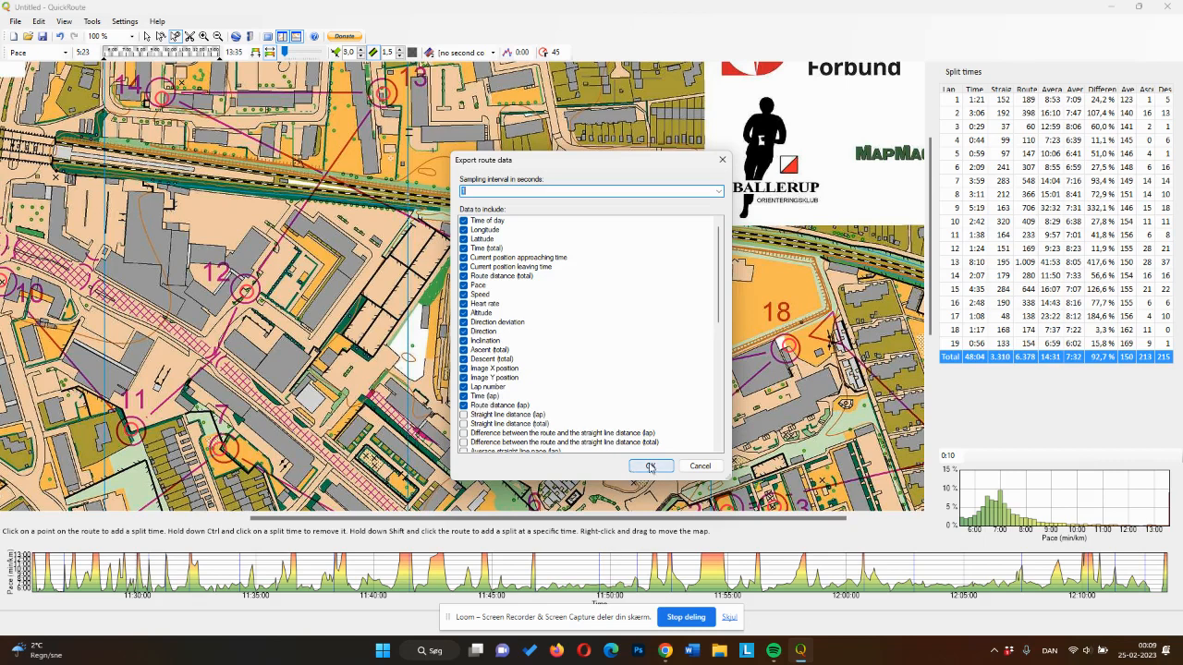
pyautogui.click(651, 466)
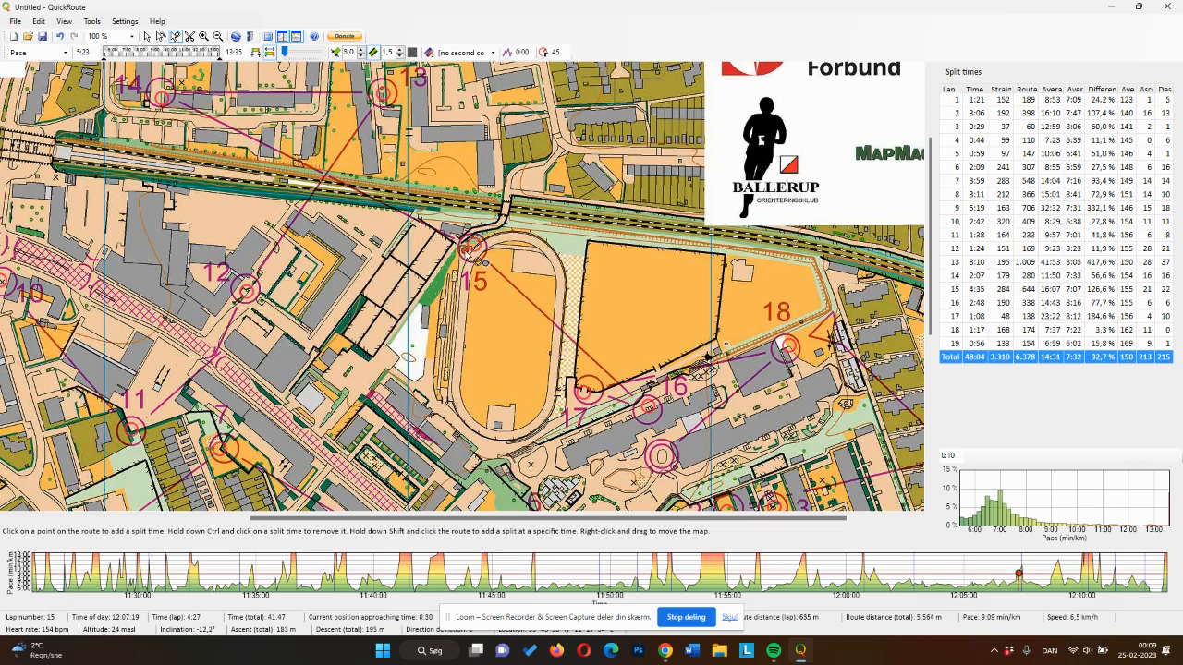
pyautogui.click(485, 268)
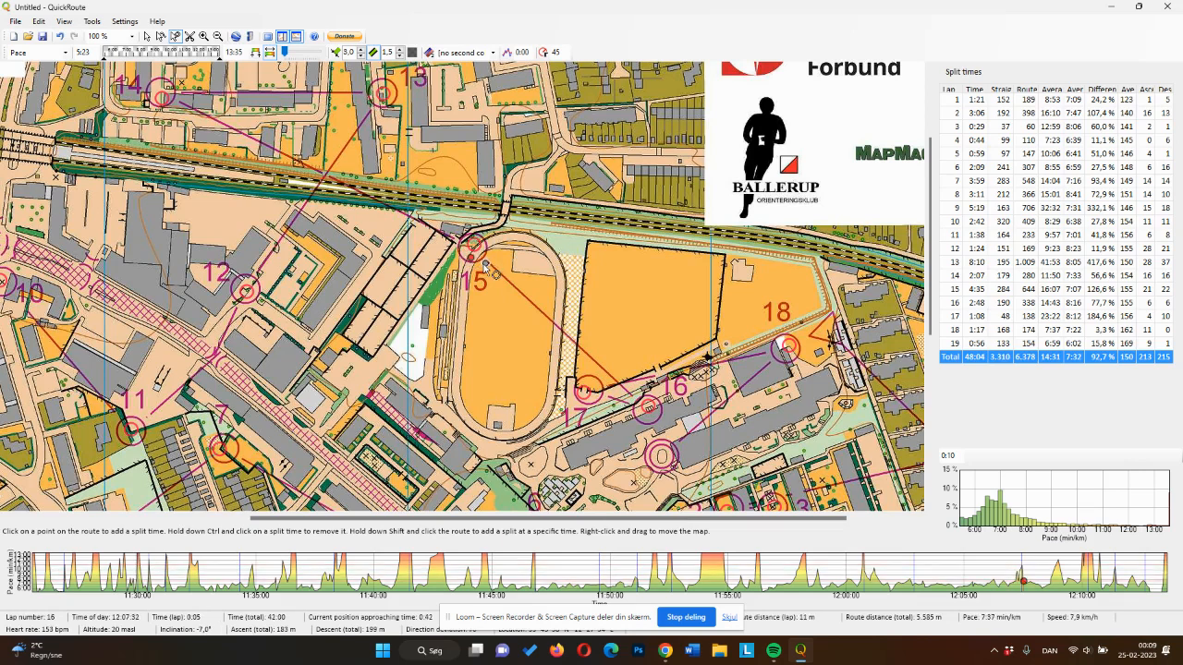
pyautogui.moveTo(513, 314)
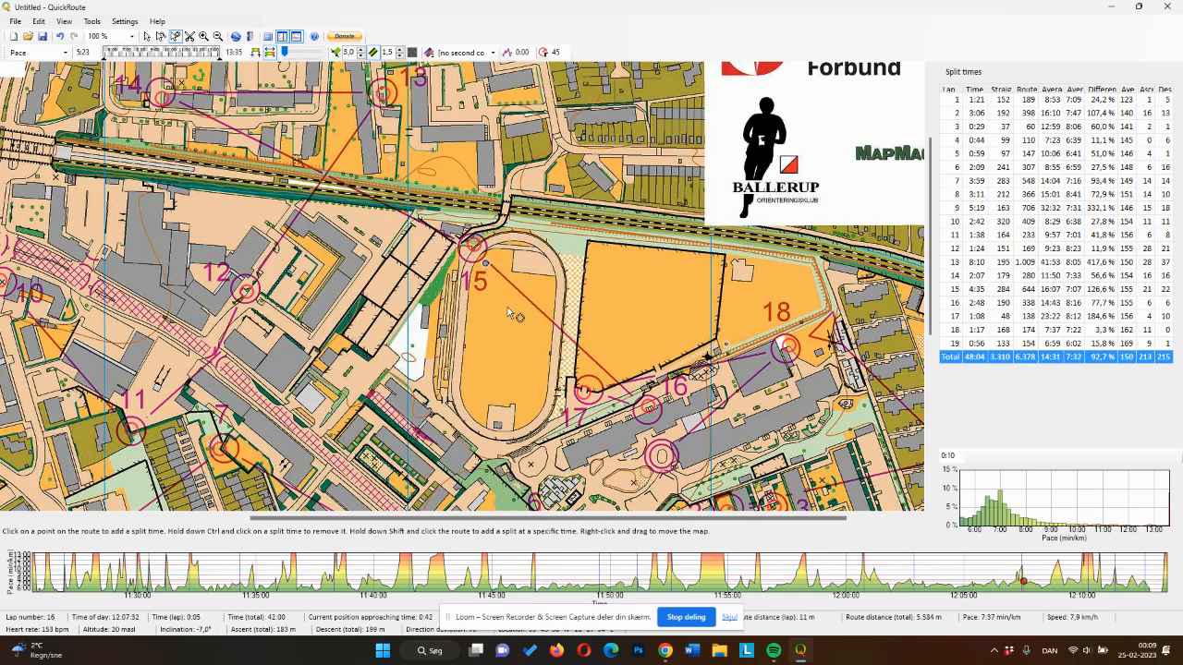